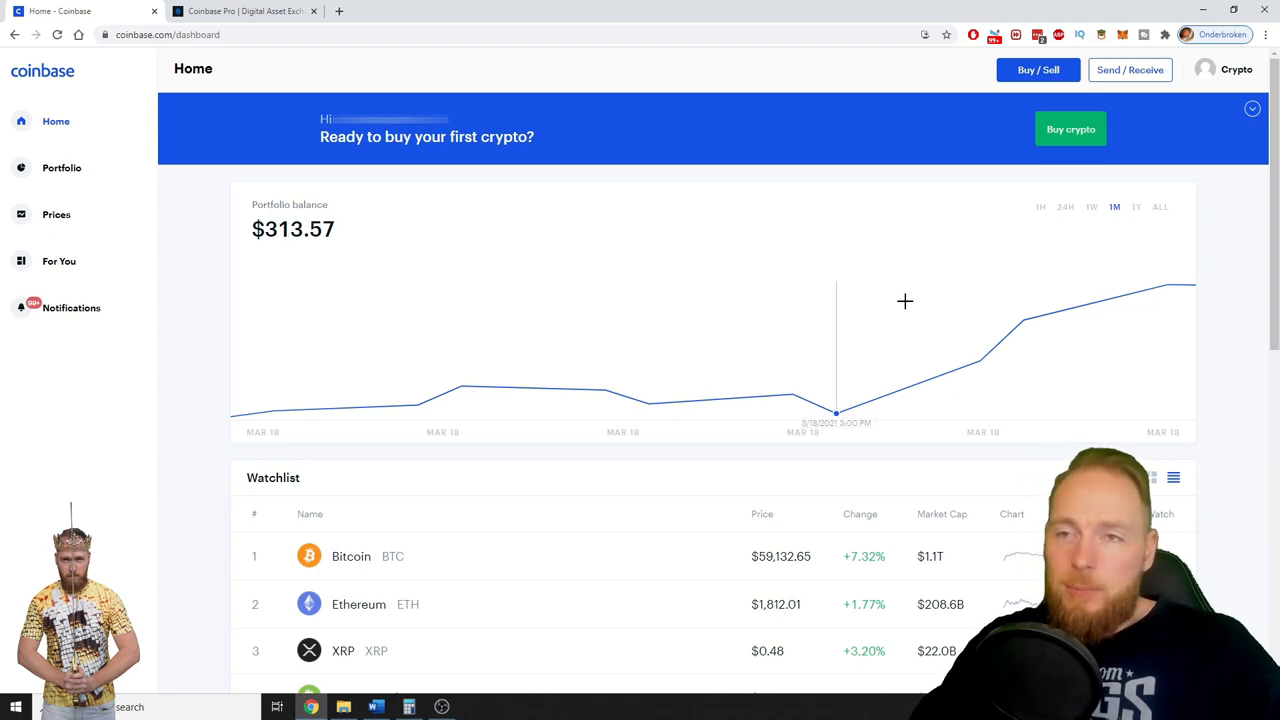
Go to account Settings and view the Crypto addresses tab listing Bitcoin deposit addresses.
left_click(1224, 69)
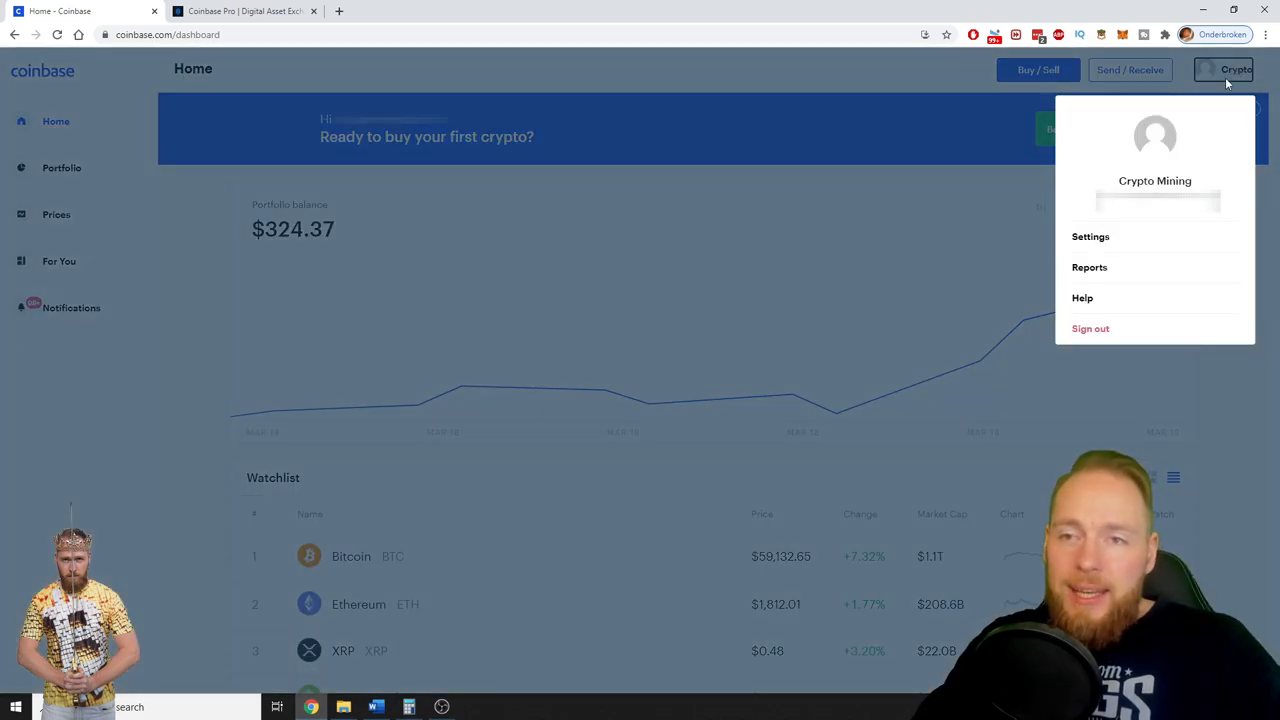
left_click(1090, 237)
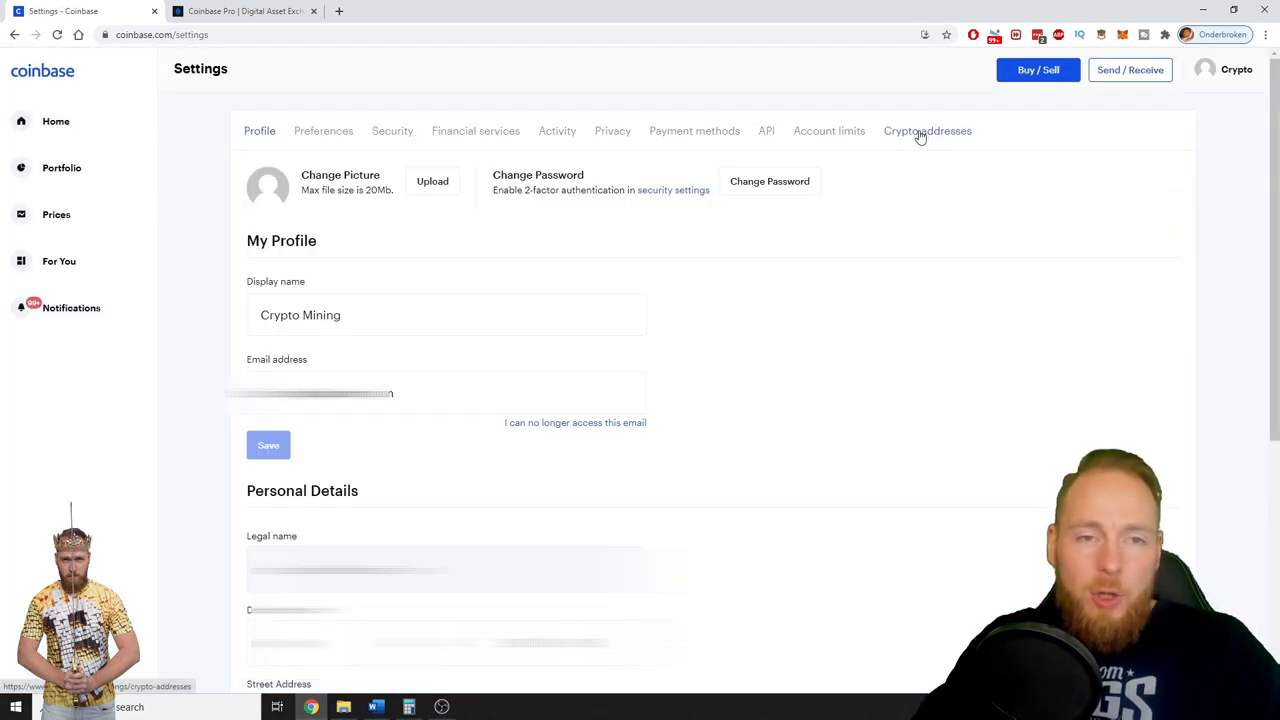
left_click(927, 131)
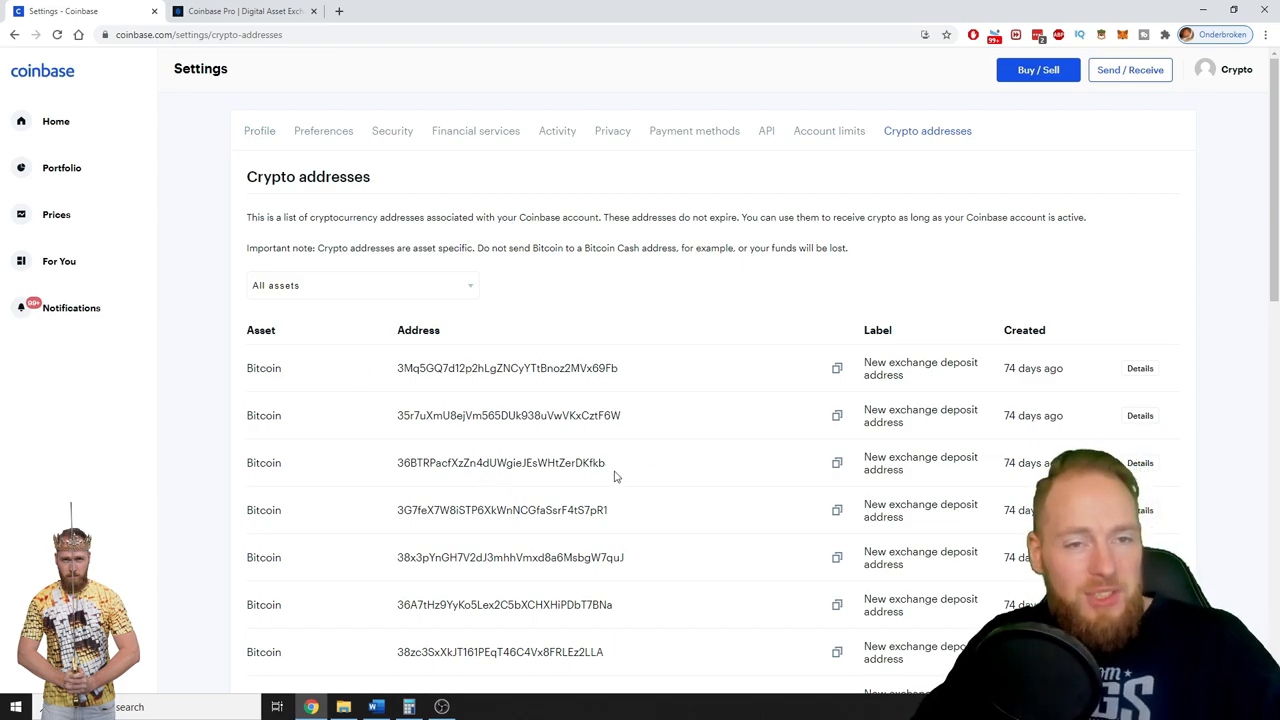
mouse_move(543, 418)
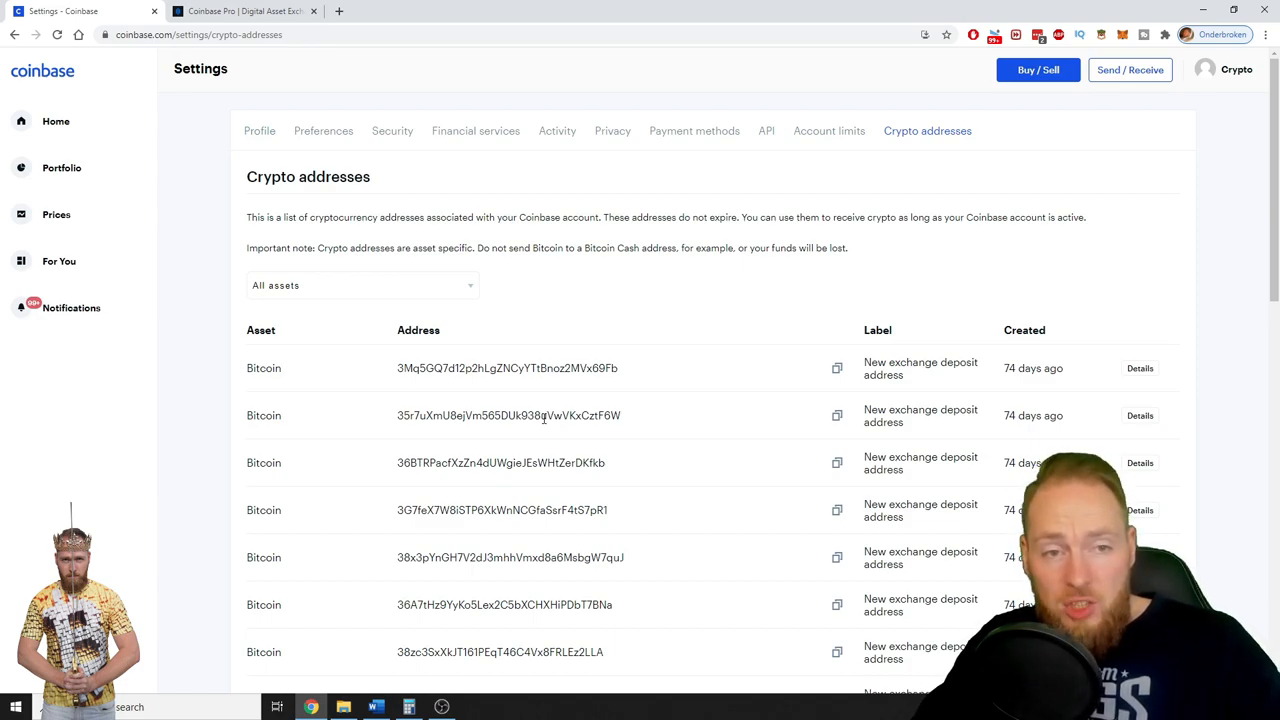
mouse_move(428, 418)
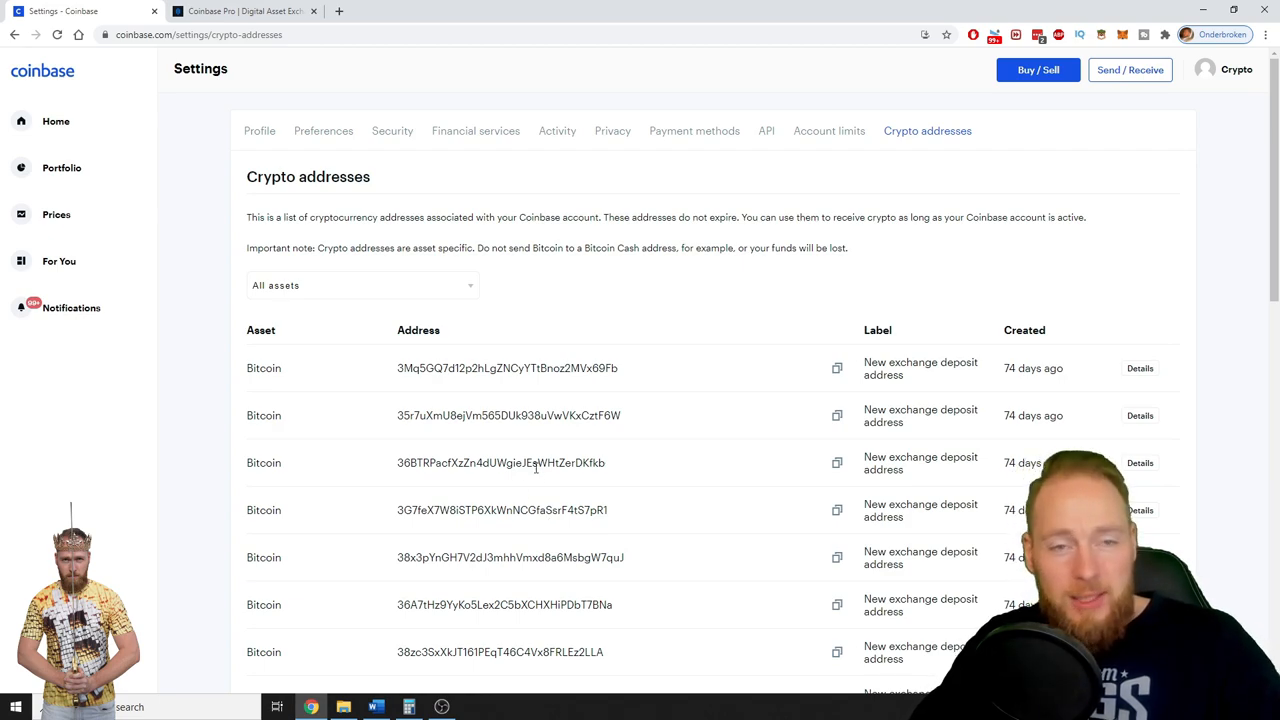
Filter the addresses list to Civic (CVC) and create a new CVC deposit address.
left_click(362, 285)
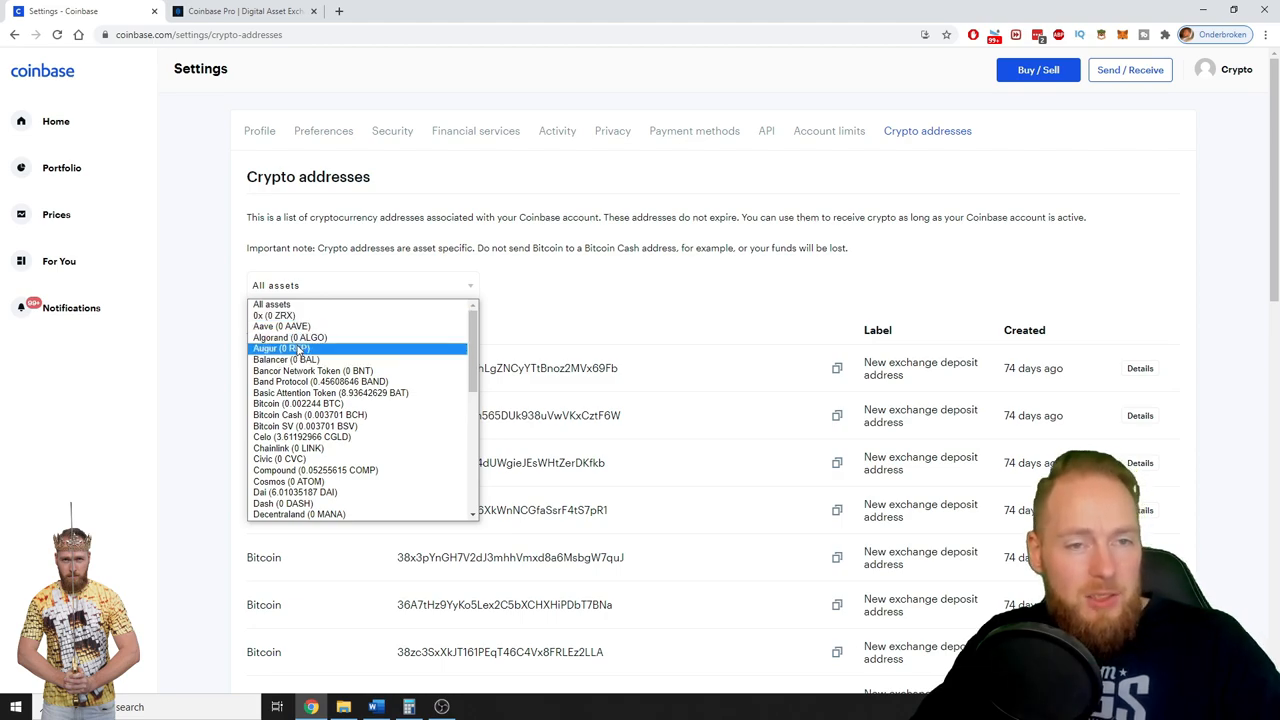
mouse_move(290, 337)
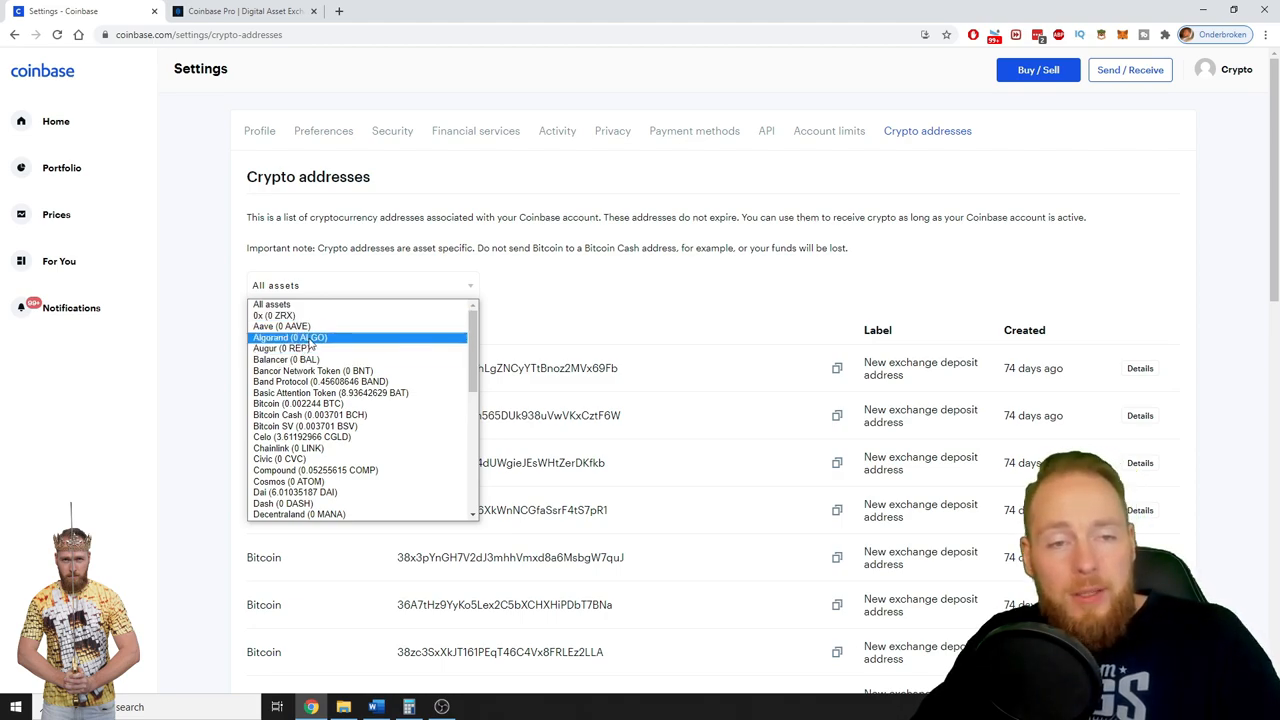
mouse_move(290, 458)
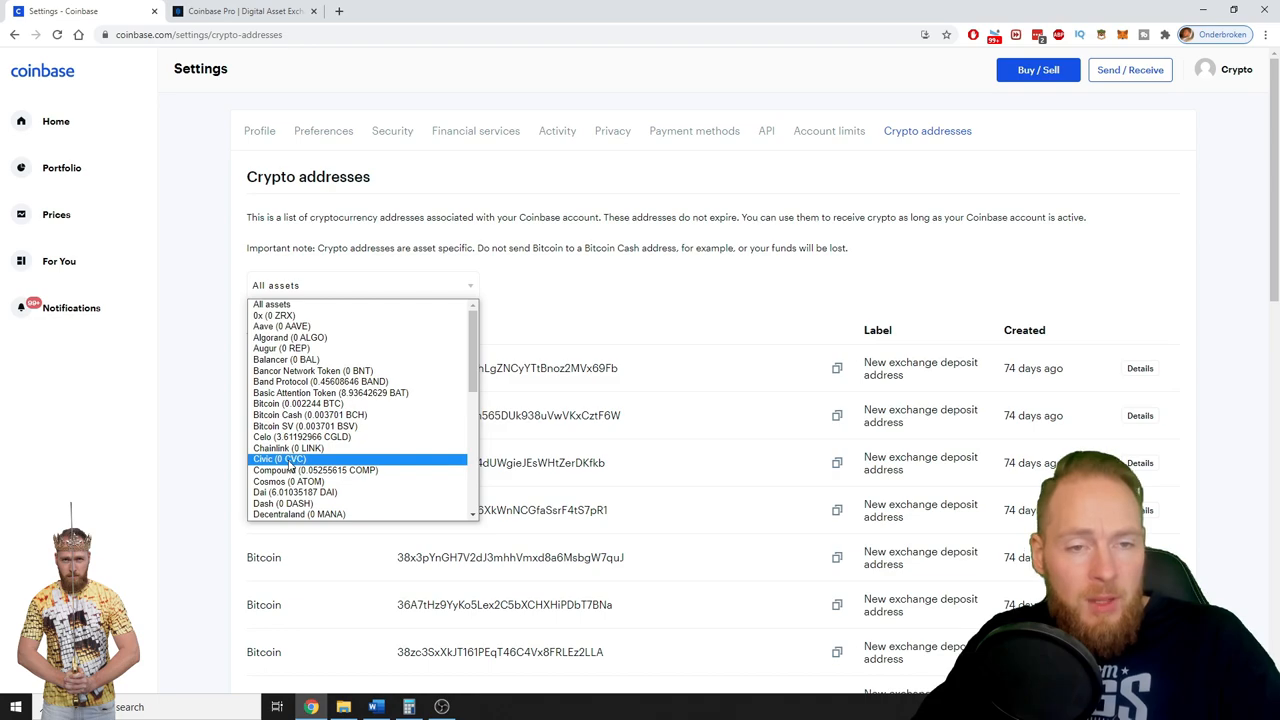
left_click(280, 459)
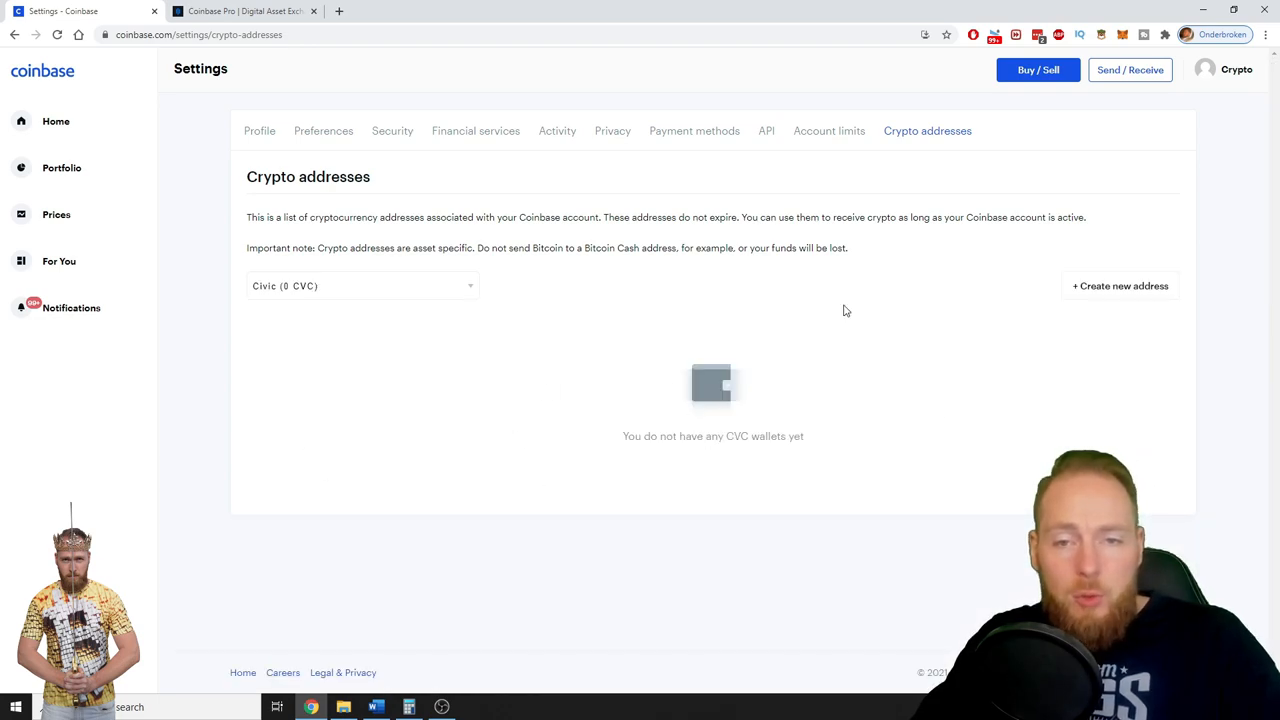
mouse_move(1165, 331)
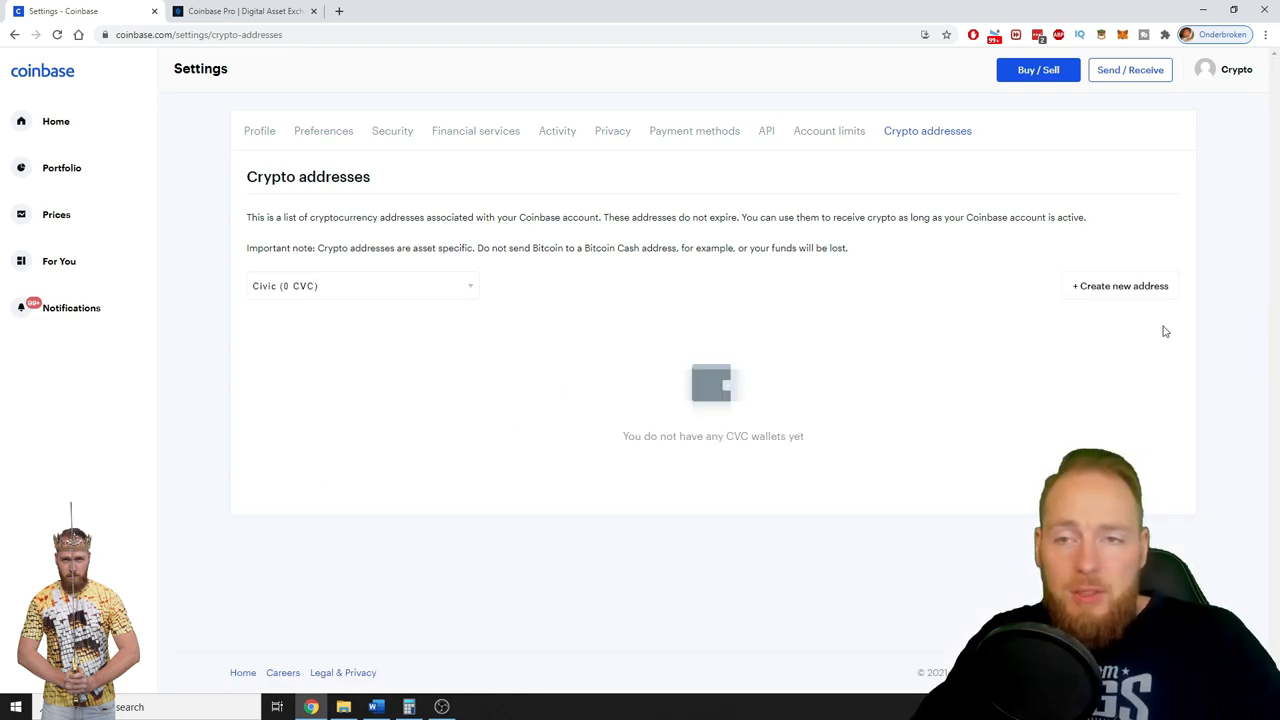
left_click(1120, 285)
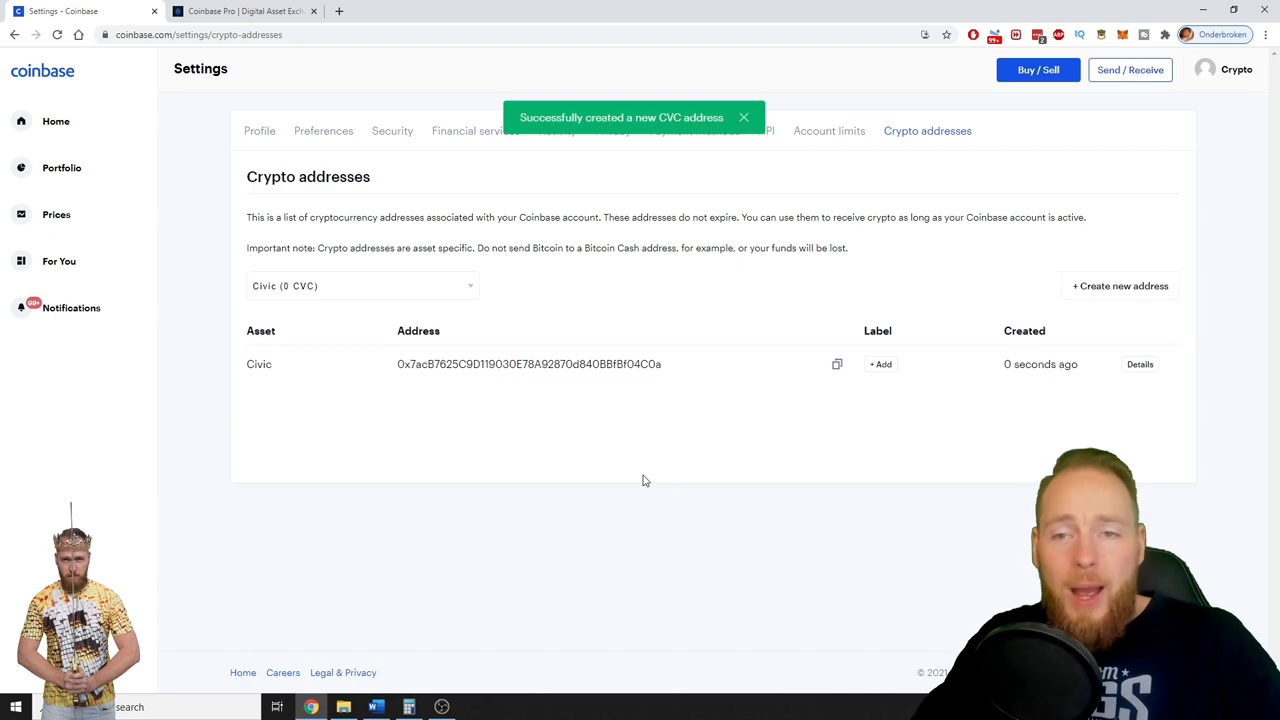
left_click(362, 285)
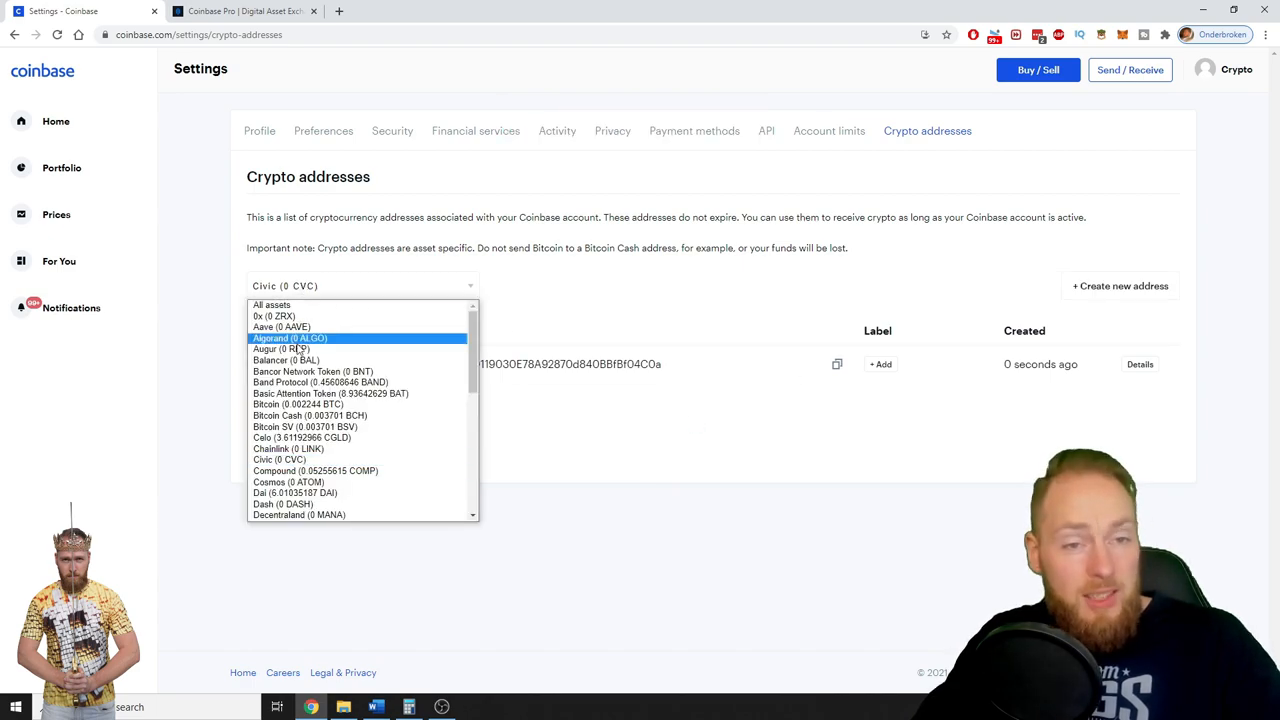
mouse_move(310, 427)
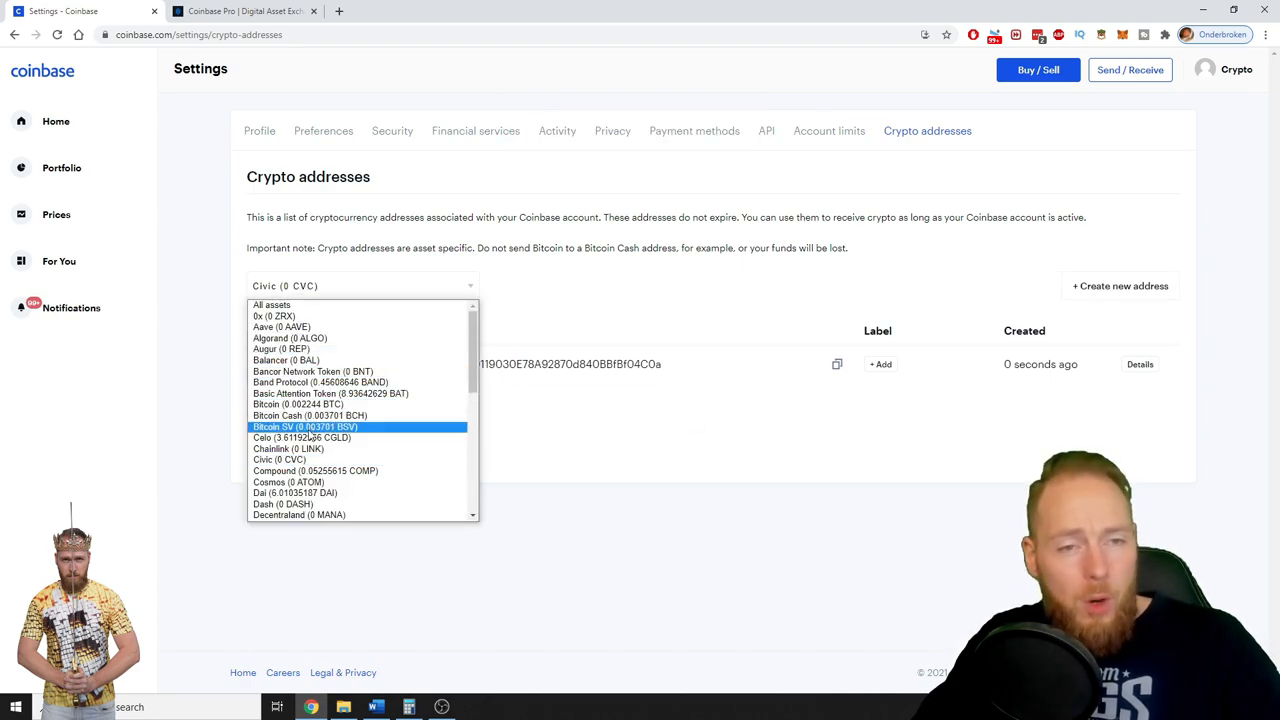
Filter the addresses list to SKALE (SKL) and create a new SKALE deposit address.
scroll("down", 3)
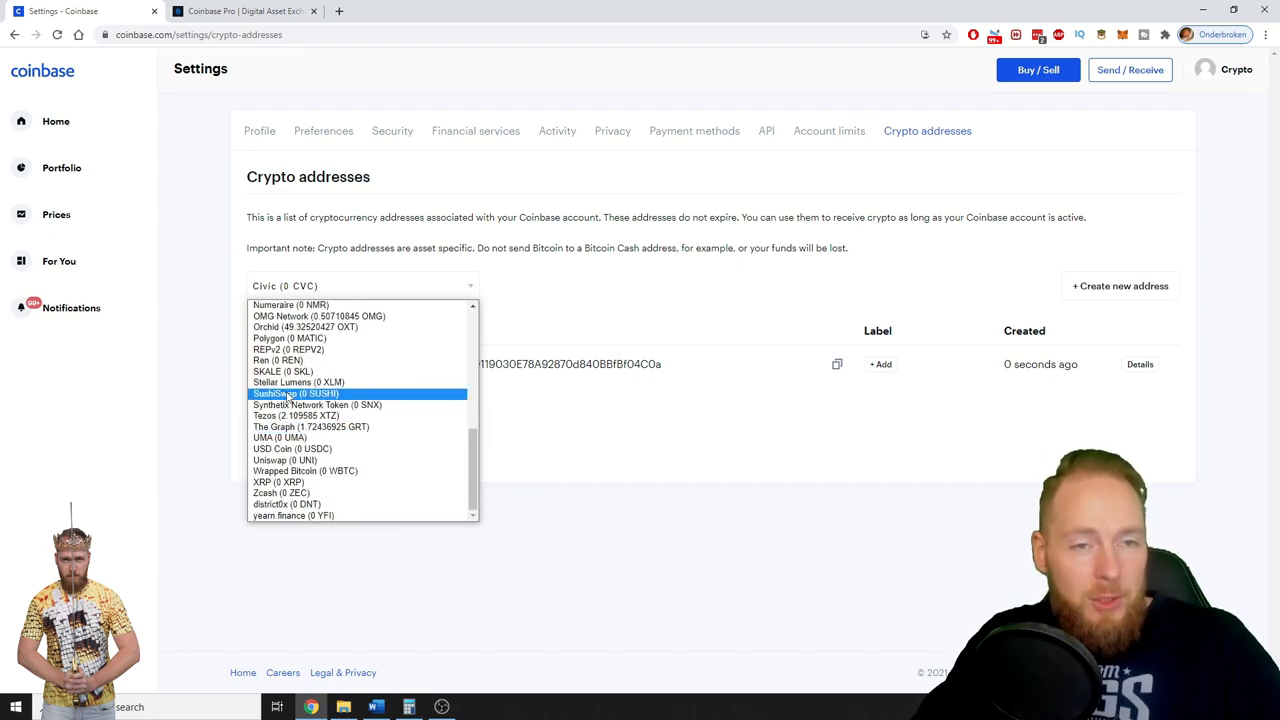
left_click(282, 371)
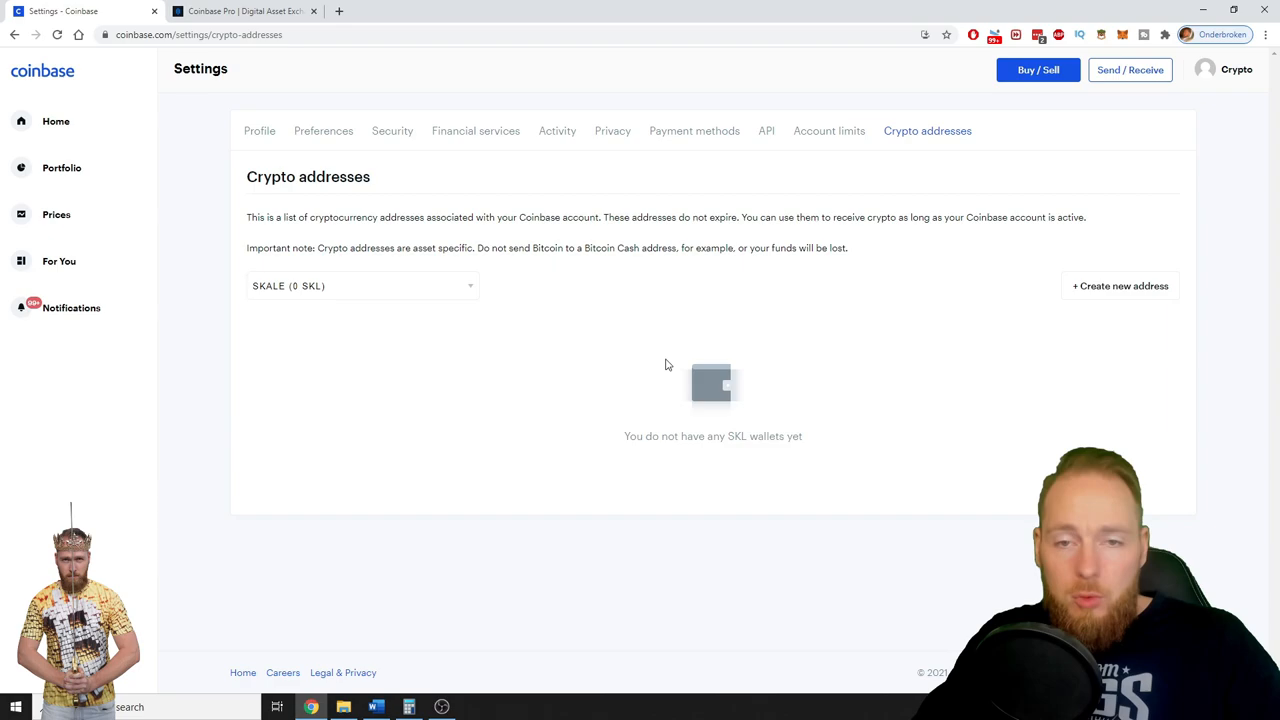
mouse_move(665, 475)
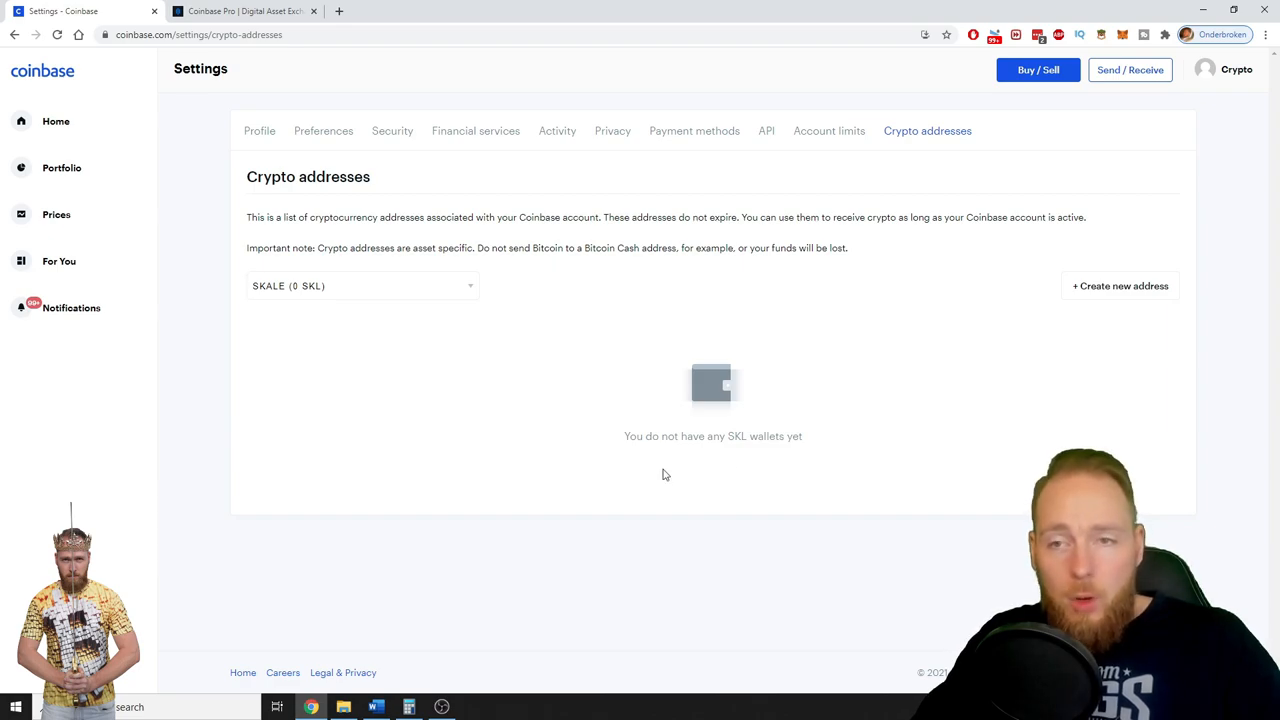
left_click(1119, 286)
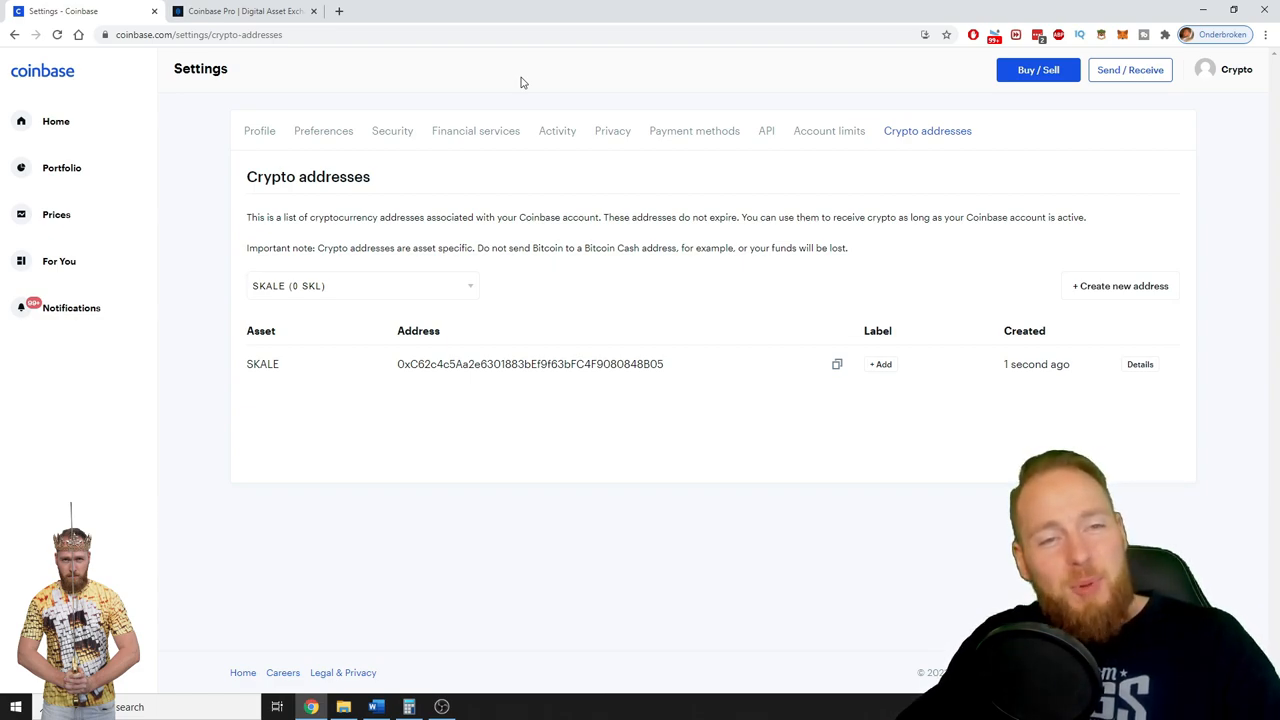
mouse_move(380, 410)
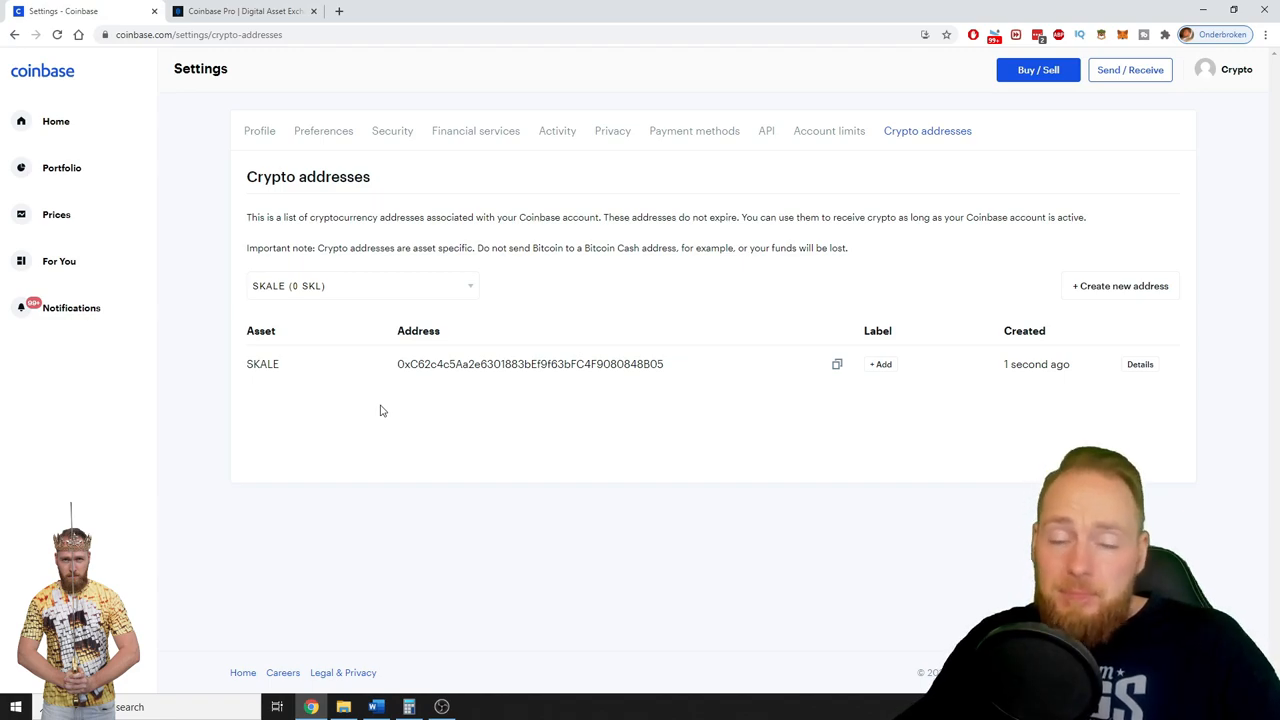